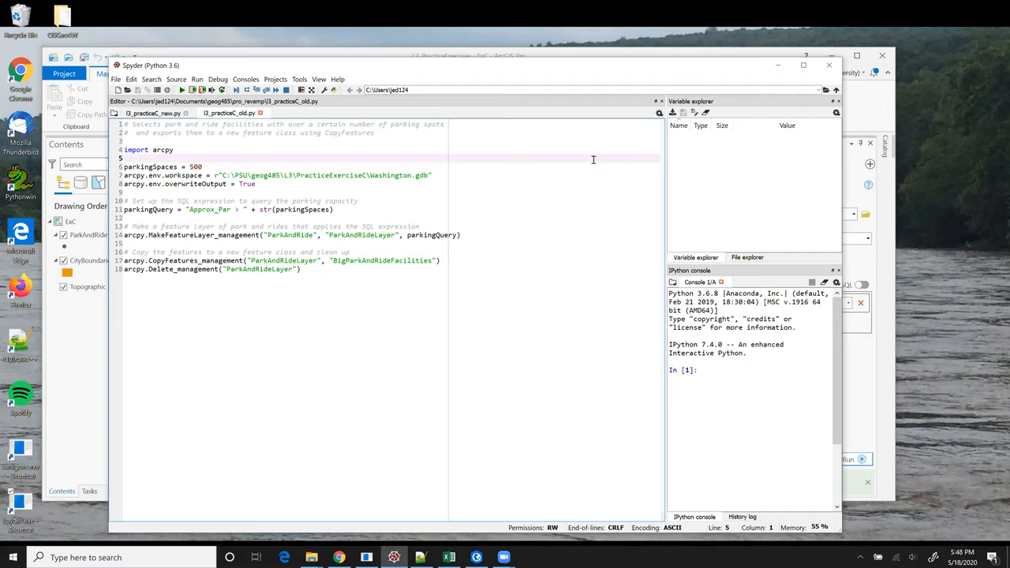
{"action": "left_click", "coordinate": [123, 157]}
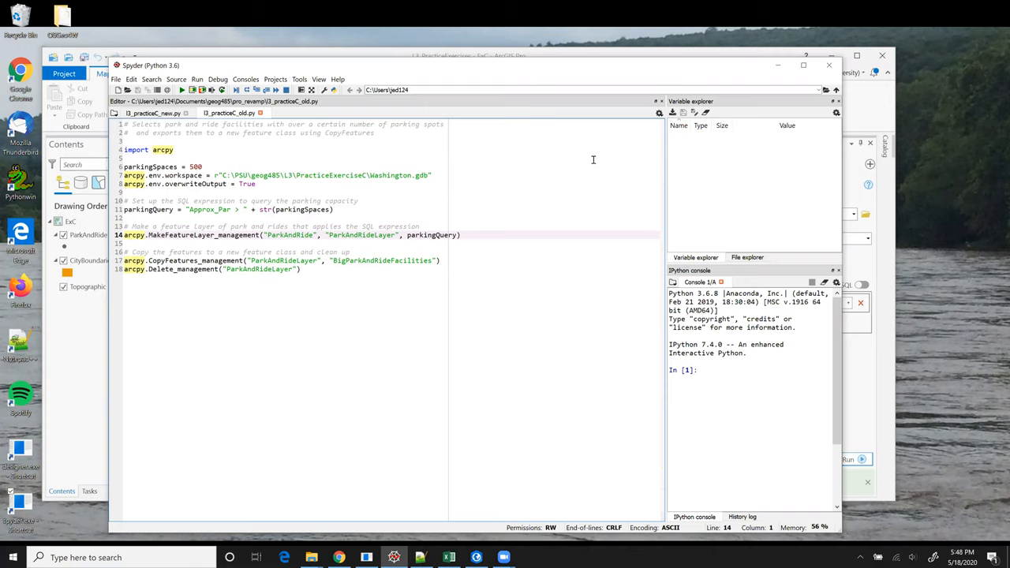
{"action": "mouse_move", "coordinate": [505, 199]}
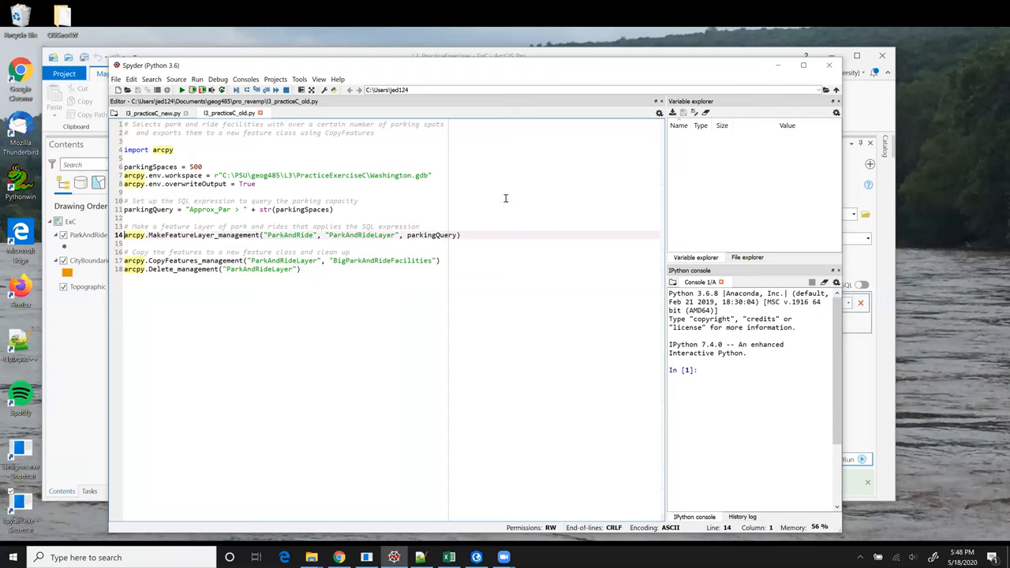
{"action": "mouse_move", "coordinate": [497, 199]}
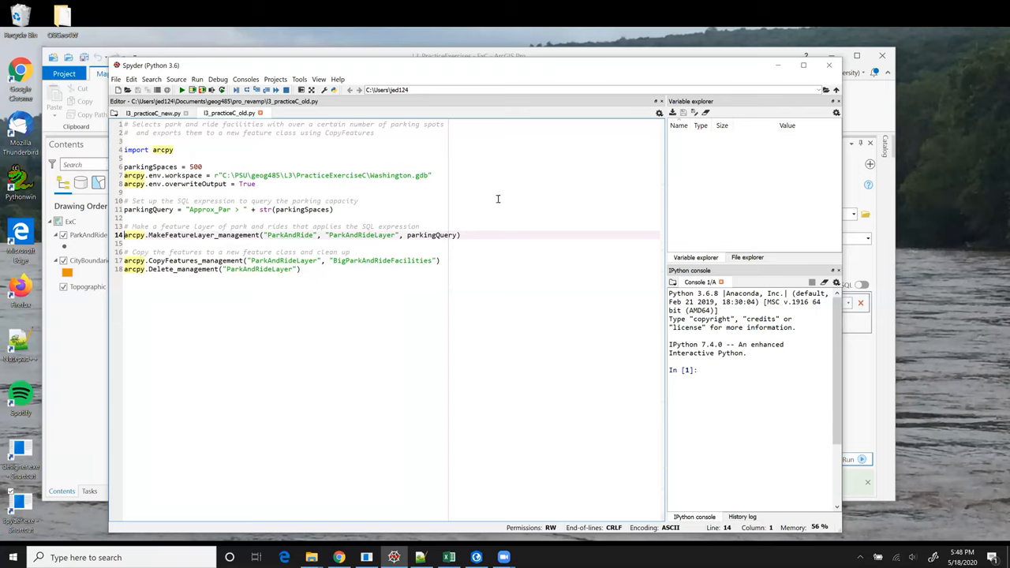
{"action": "mouse_move", "coordinate": [416, 197]}
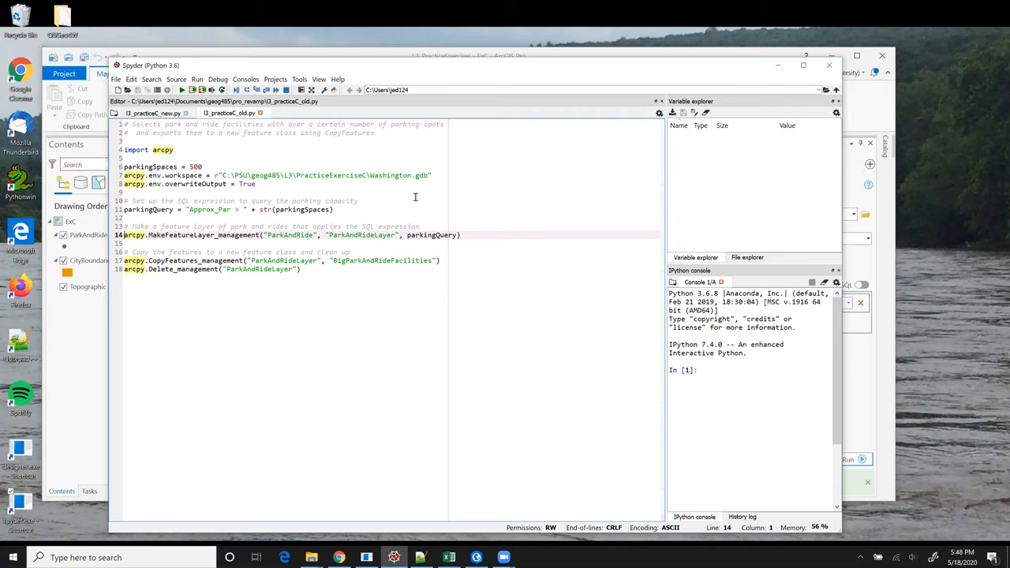
{"action": "double_click", "coordinate": [290, 235]}
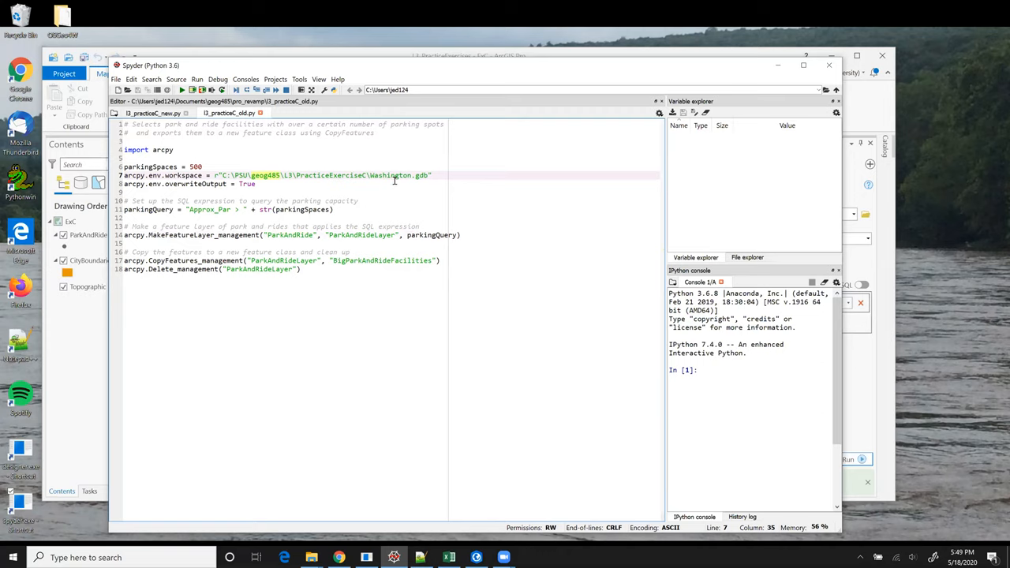
{"action": "double_click", "coordinate": [362, 233]}
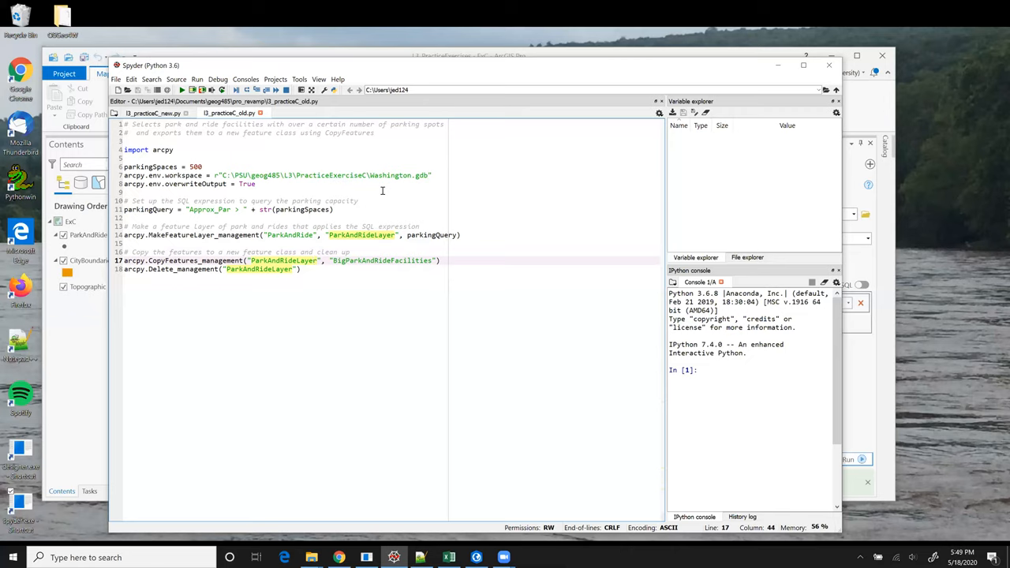
{"action": "left_click", "coordinate": [300, 269]}
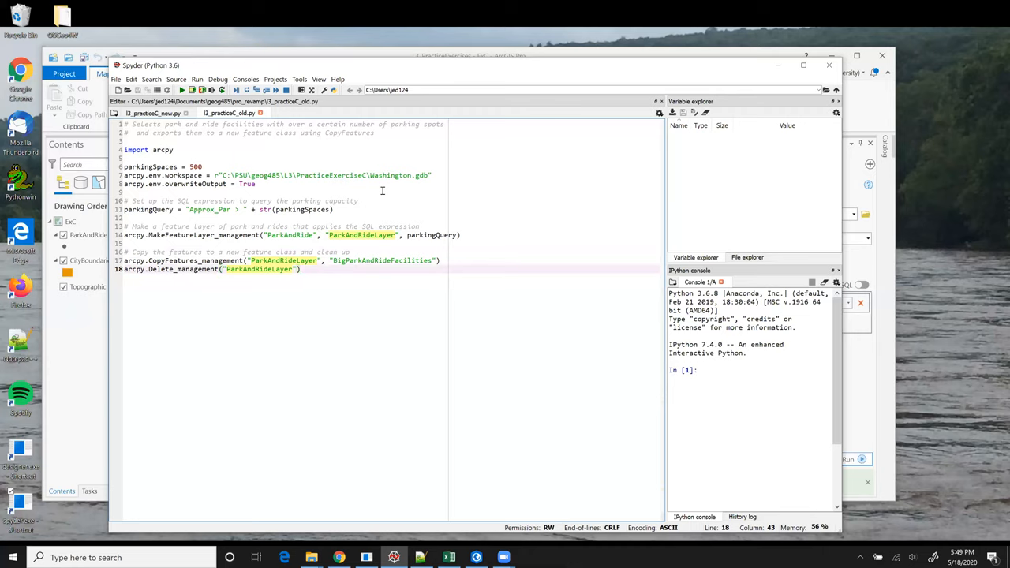